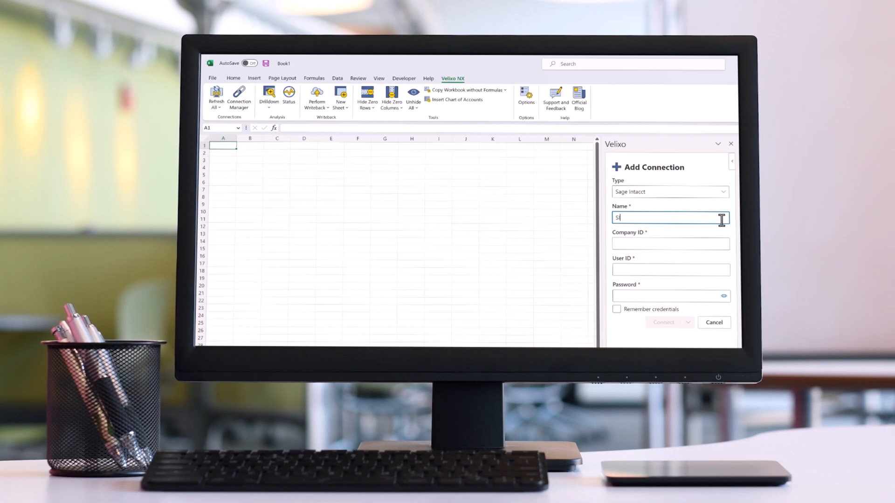
# Step: Add Sage Intacct connection SI for company Velixo with user myuseracct and connect
pyautogui.write('Velixo')
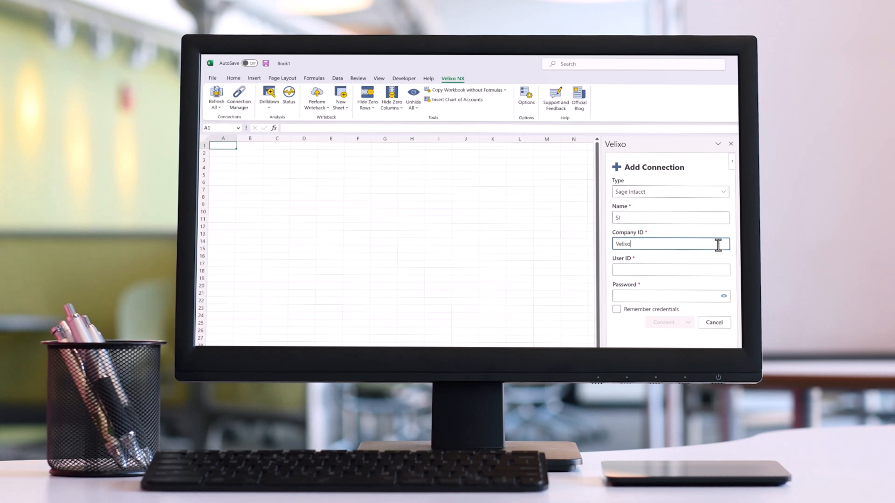
pyautogui.click(671, 269)
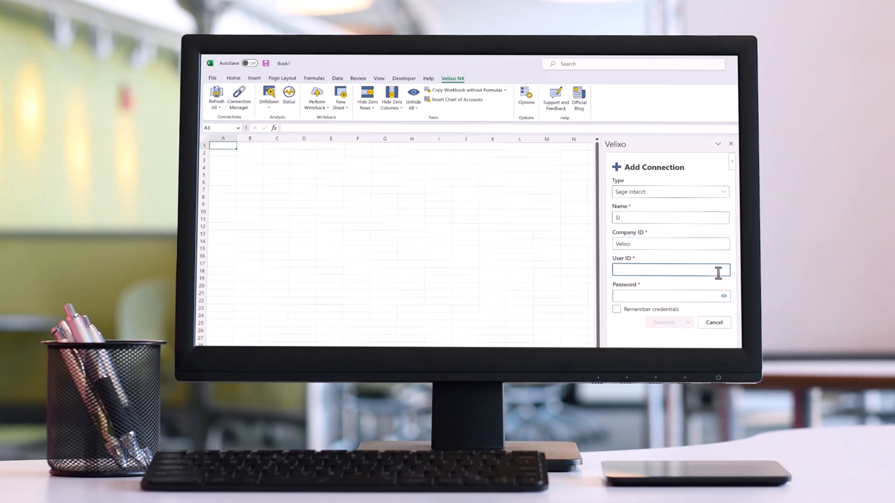
pyautogui.write('myuseracct')
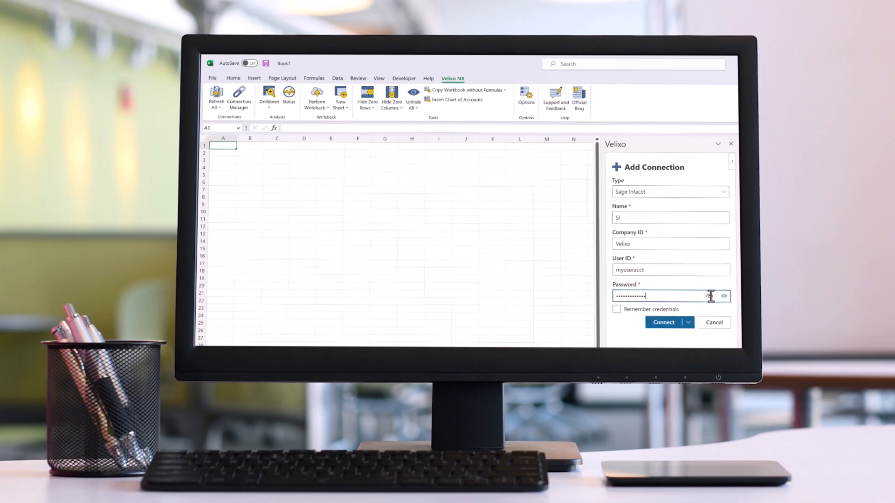
pyautogui.click(662, 322)
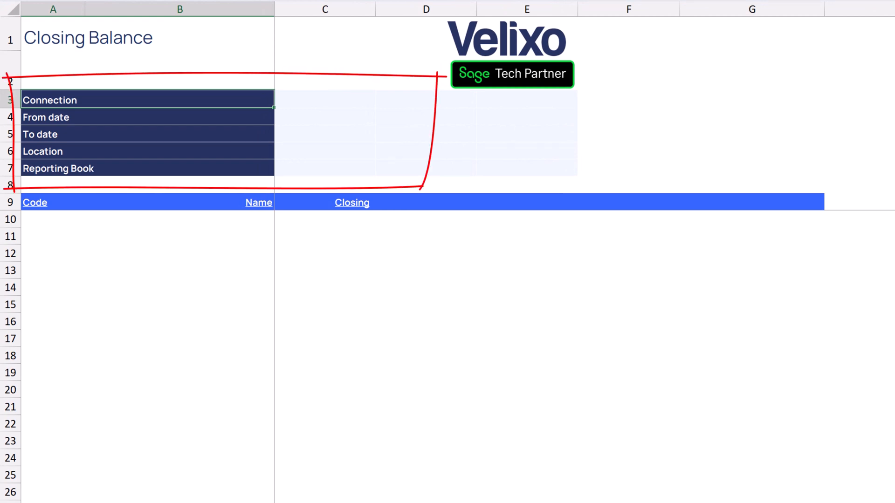
# Step: Enter Sage in C3, the 12/1/2019–12/31/2019 dates, location 100 and Accrual book
pyautogui.click(325, 99)
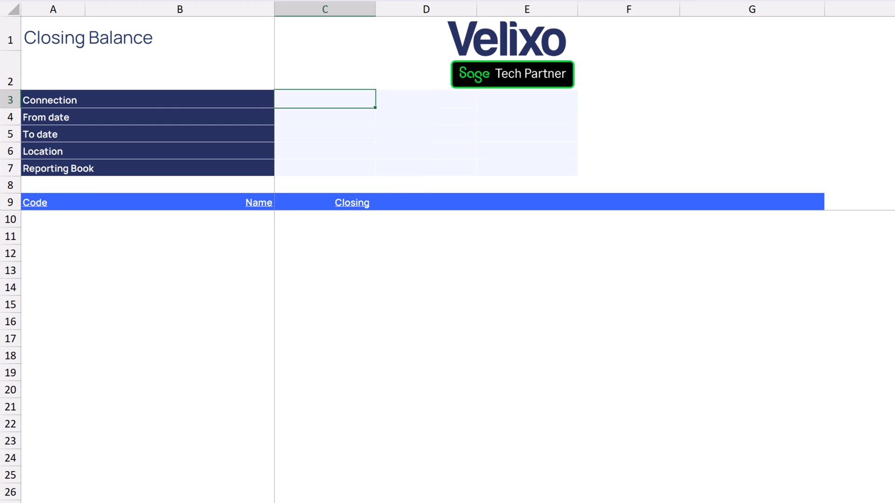
pyautogui.write('Sage')
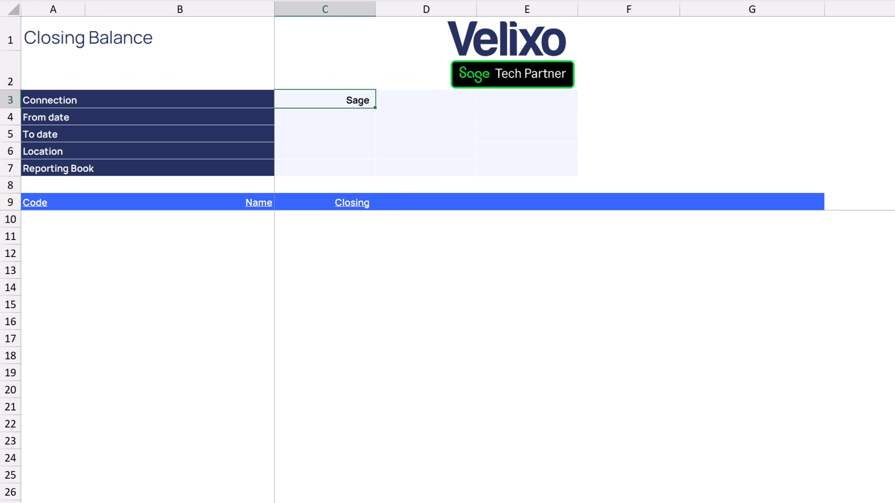
pyautogui.click(325, 117)
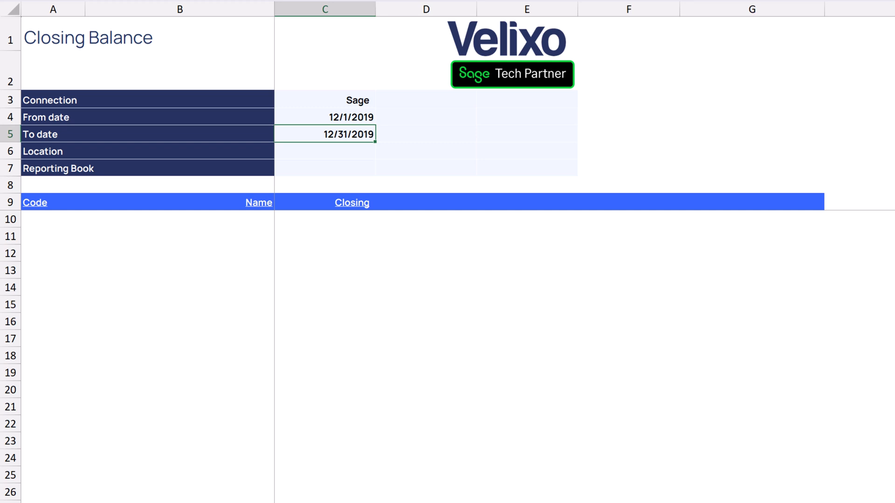
pyautogui.write('100')
pyautogui.click(326, 168)
pyautogui.write('Accrual')
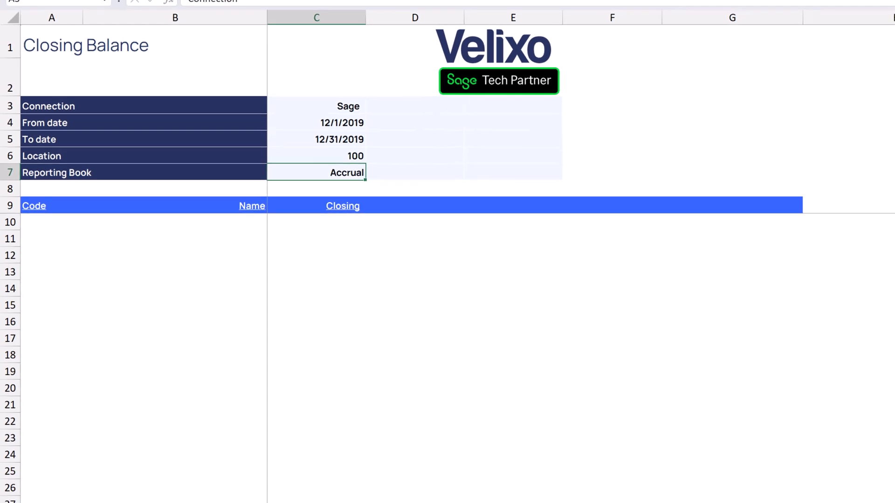
pyautogui.click(352, 2)
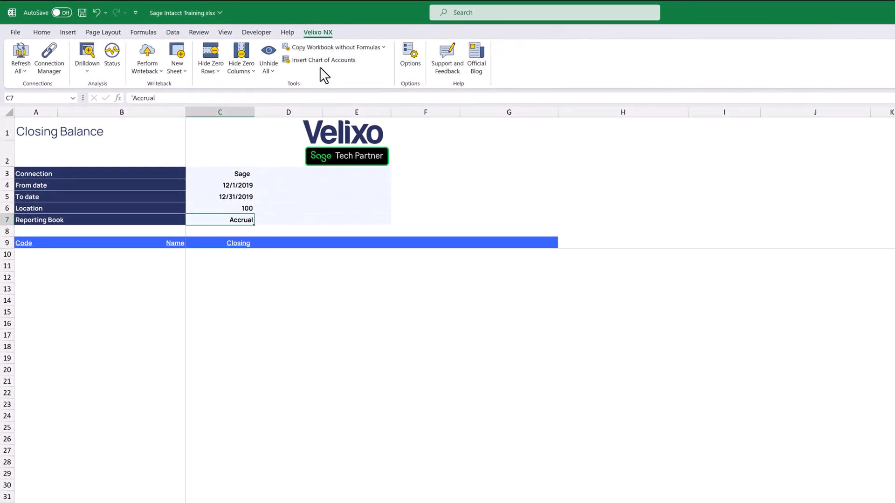
pyautogui.moveTo(292, 102)
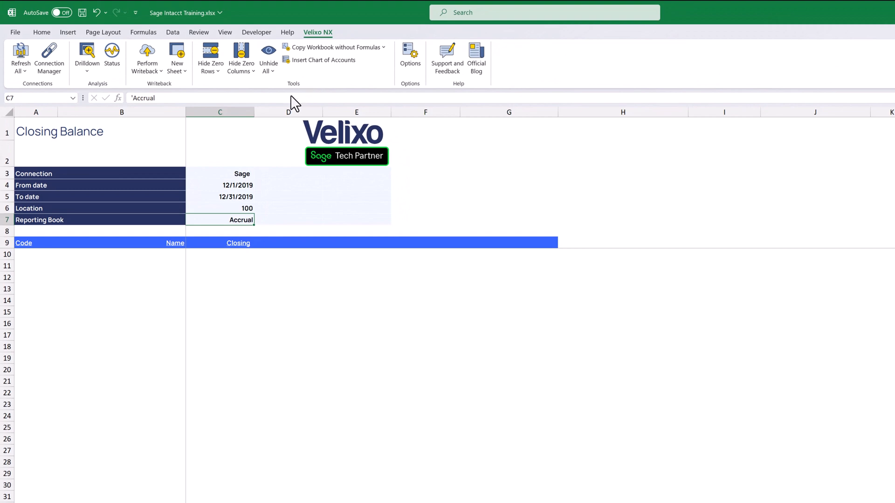
# Step: From A10, insert the Sage connection's chart of accounts codes via Velixo NX
pyautogui.click(27, 246)
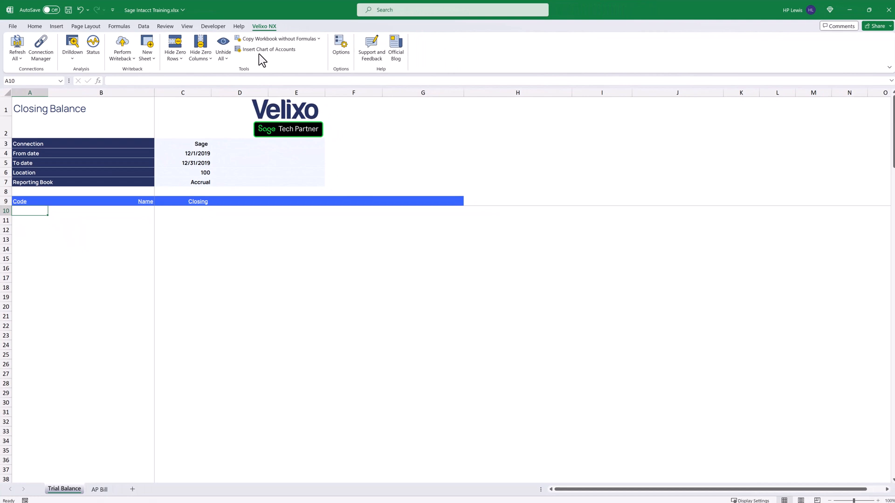
pyautogui.click(268, 49)
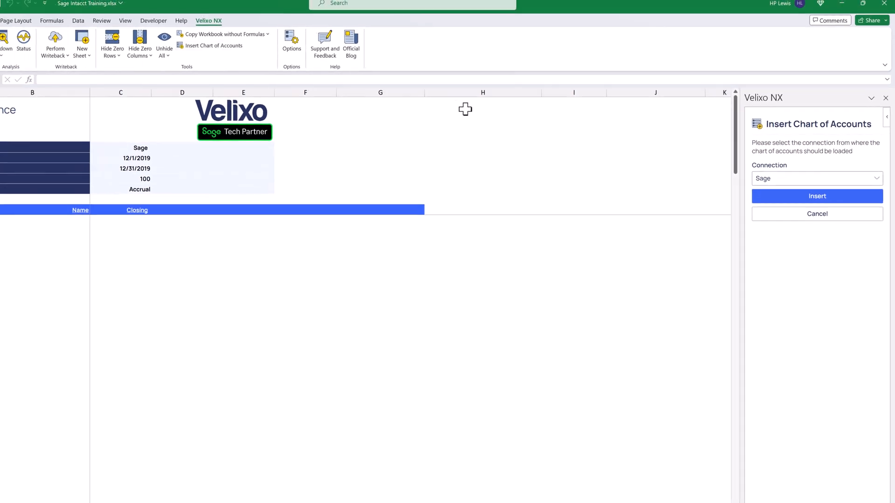
pyautogui.click(816, 196)
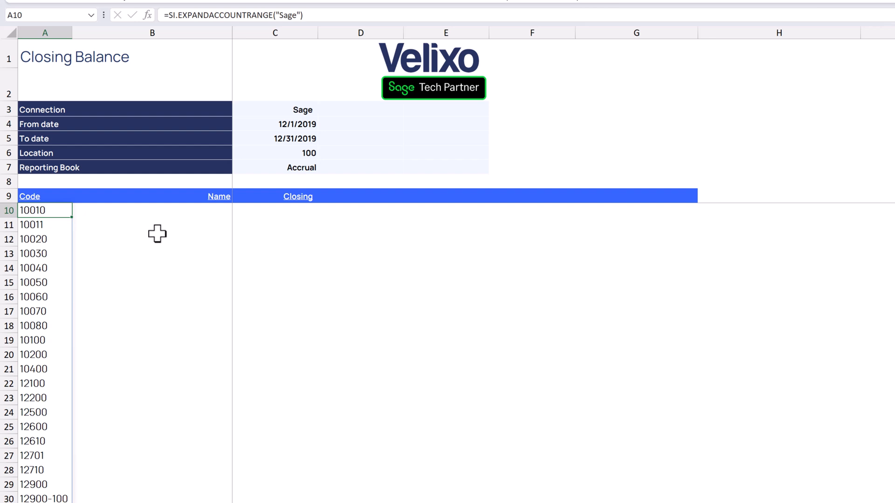
pyautogui.moveTo(154, 227)
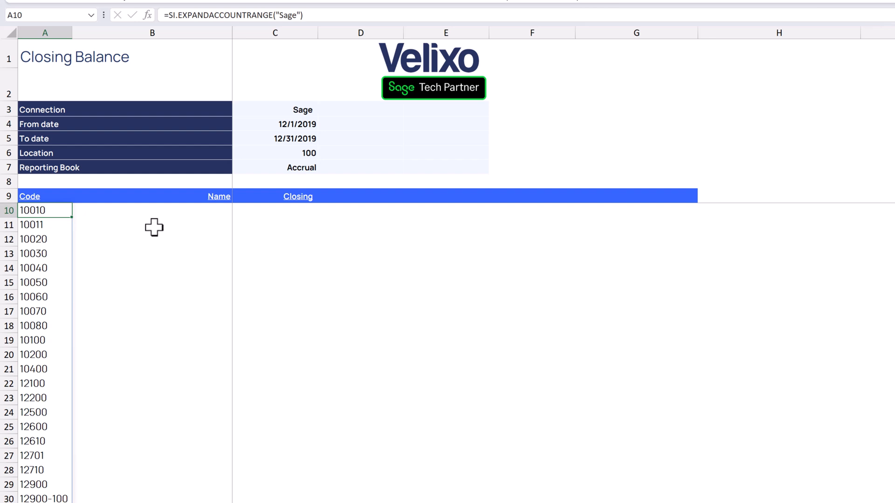
# Step: In B10, insert SI.ACCOUNTNAME with AccountCode A10# so names spill down
pyautogui.click(151, 211)
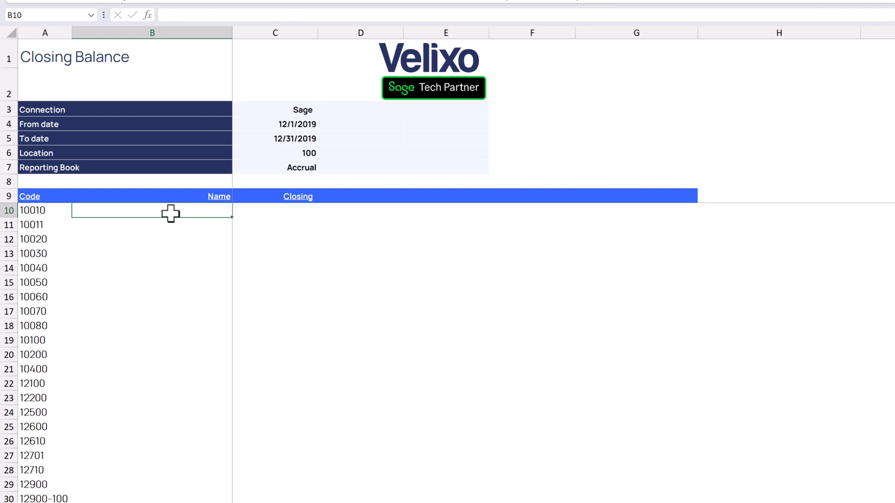
pyautogui.moveTo(150, 20)
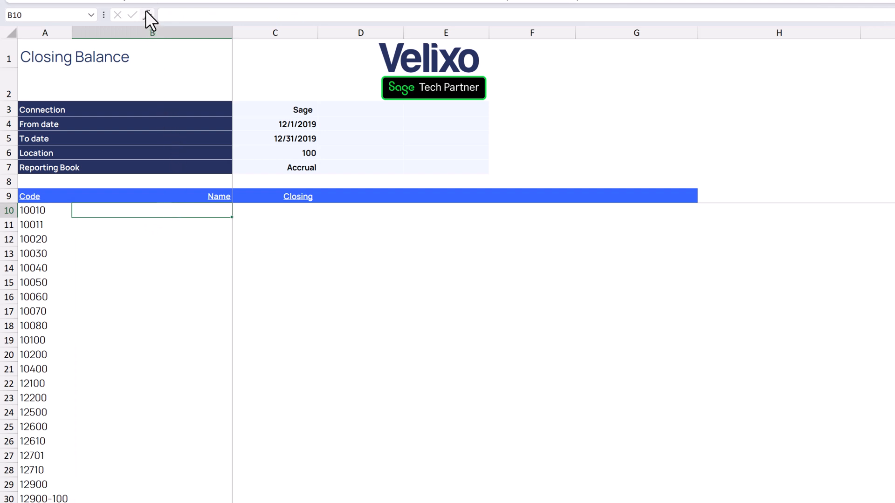
pyautogui.click(147, 15)
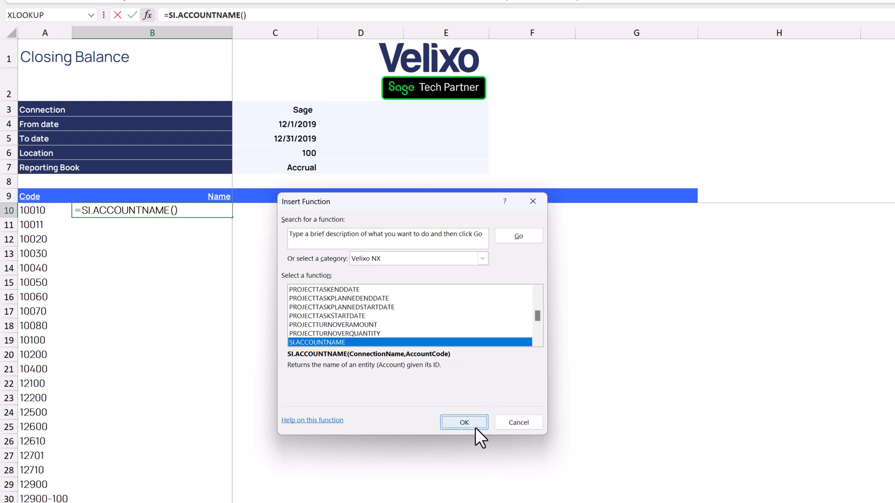
pyautogui.click(463, 422)
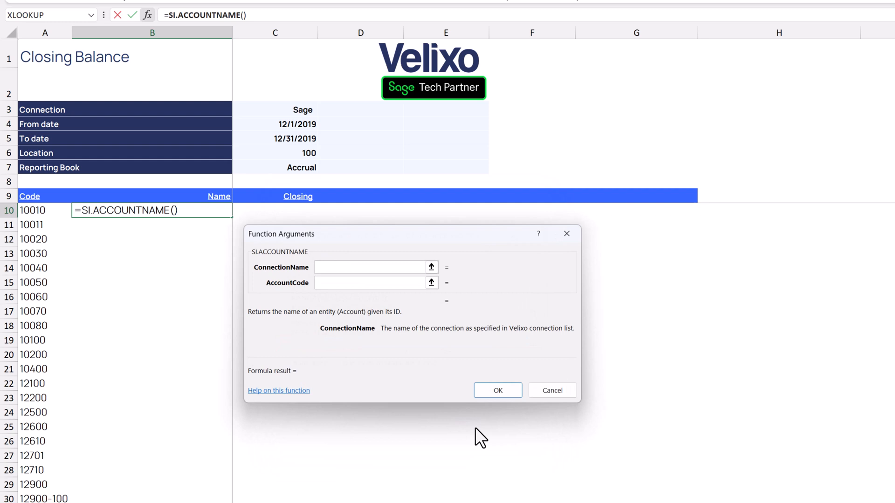
pyautogui.moveTo(389, 244)
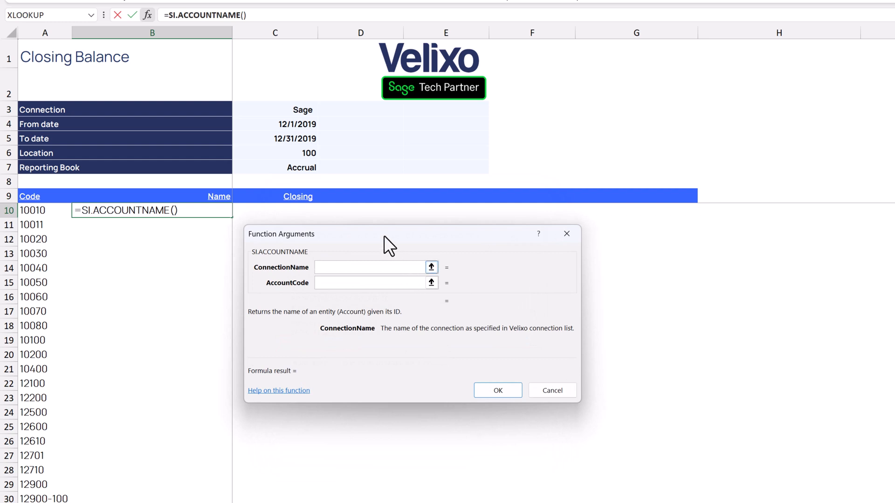
pyautogui.click(302, 110)
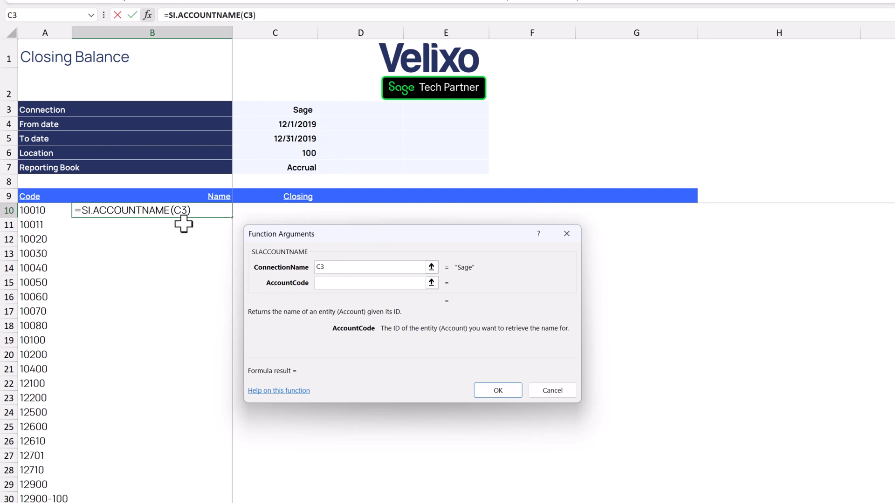
pyautogui.click(32, 210)
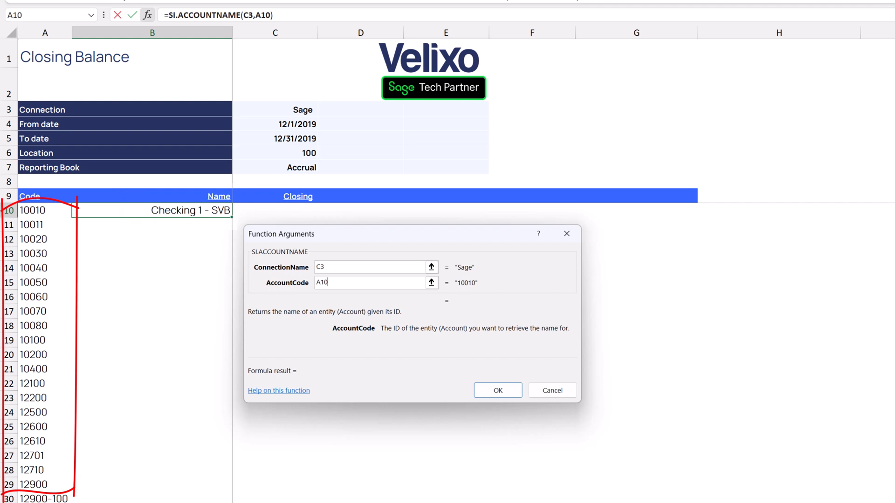
pyautogui.write('#')
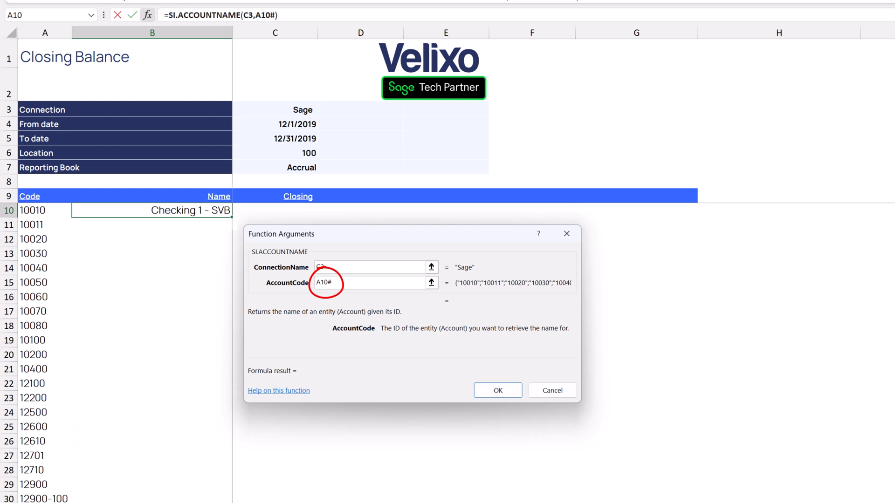
pyautogui.click(497, 390)
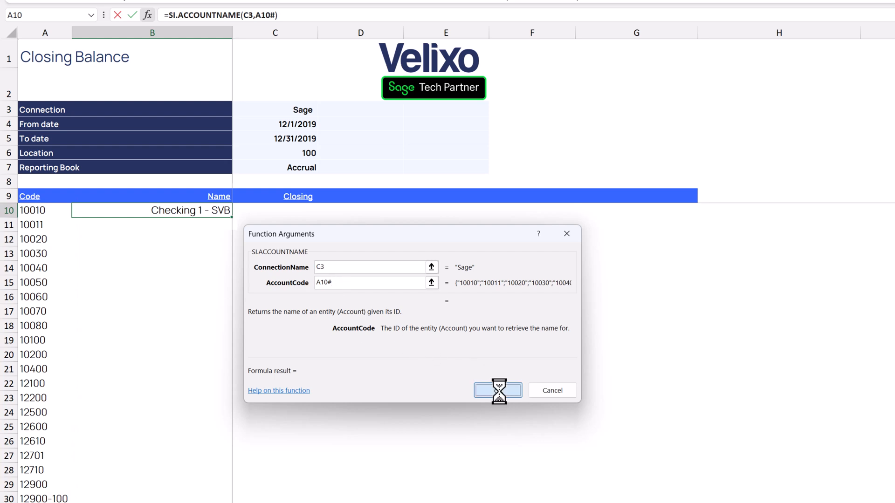
pyautogui.click(497, 391)
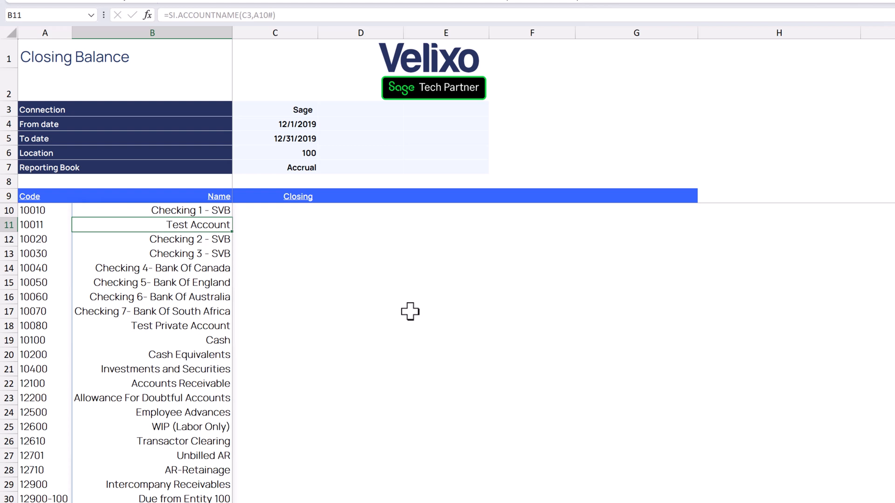
# Step: In C10, enter =SI.CLOSINGBALANCE(C3,,A10#,C4,C5,C6,C7) to spill closing balances
pyautogui.click(274, 210)
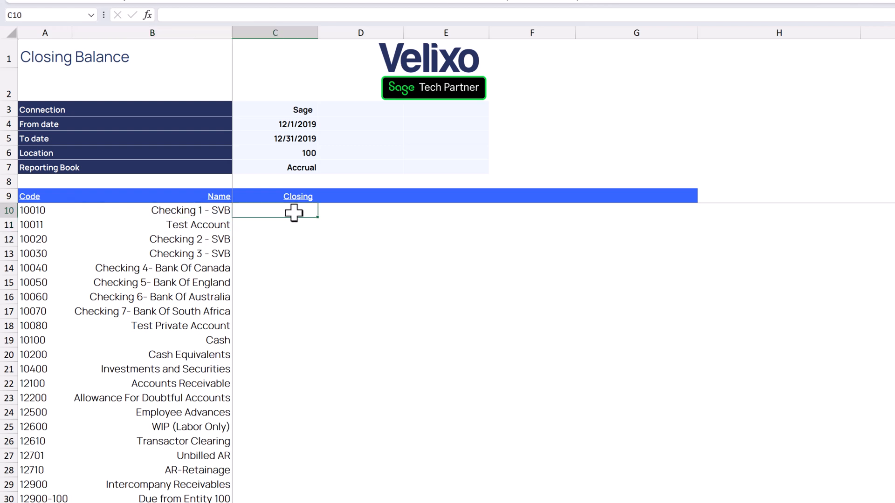
pyautogui.write('=')
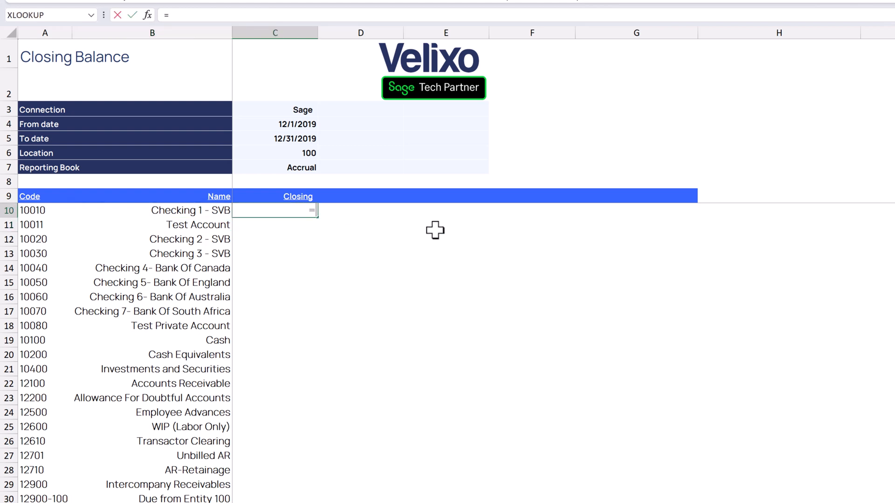
pyautogui.write('clos')
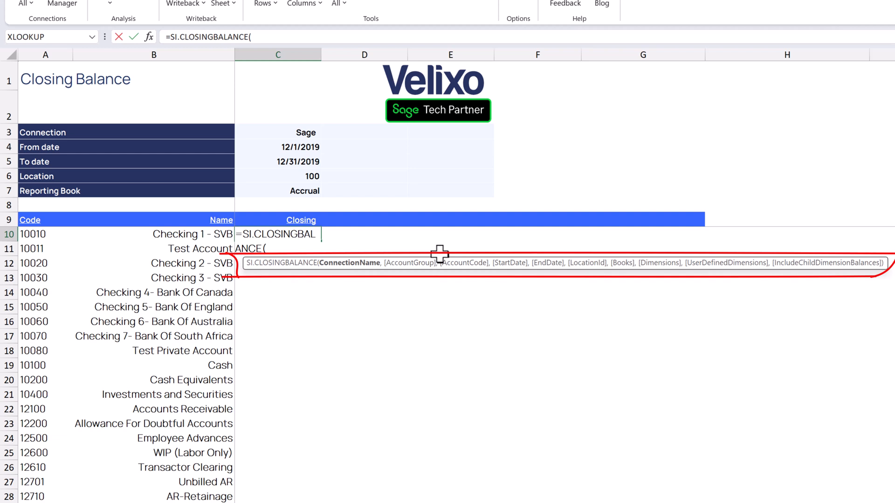
pyautogui.moveTo(303, 133)
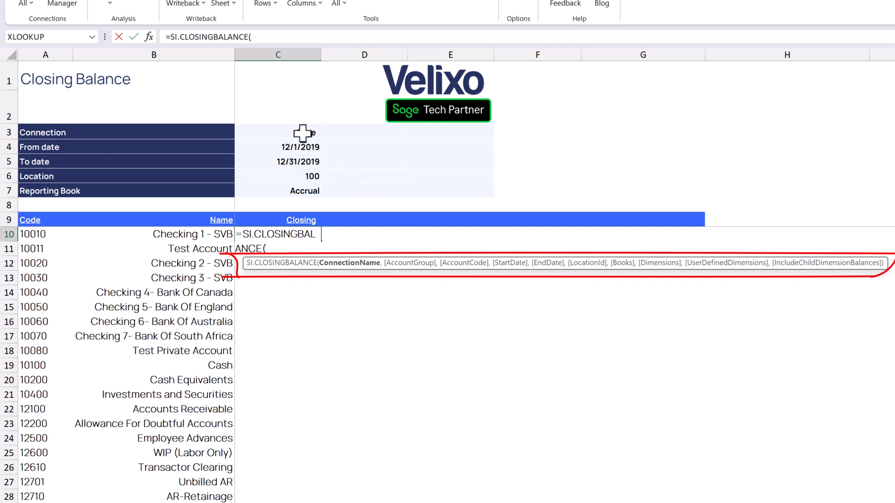
pyautogui.click(278, 132)
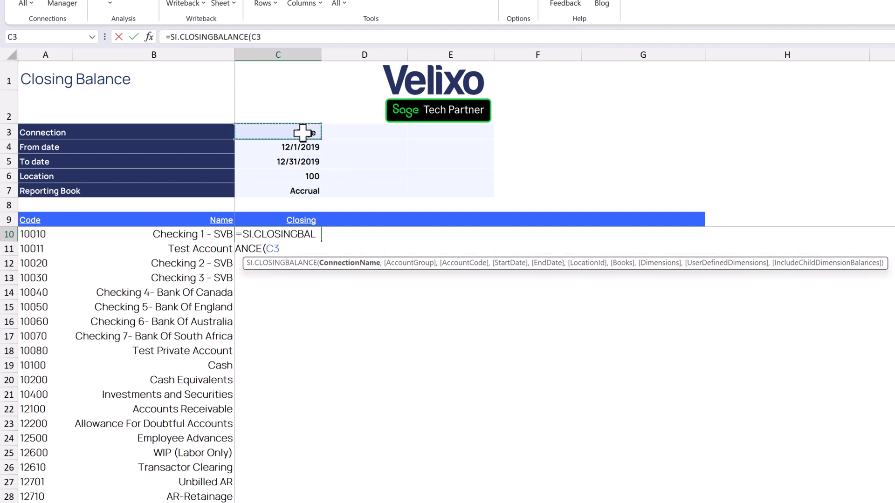
pyautogui.write(',')
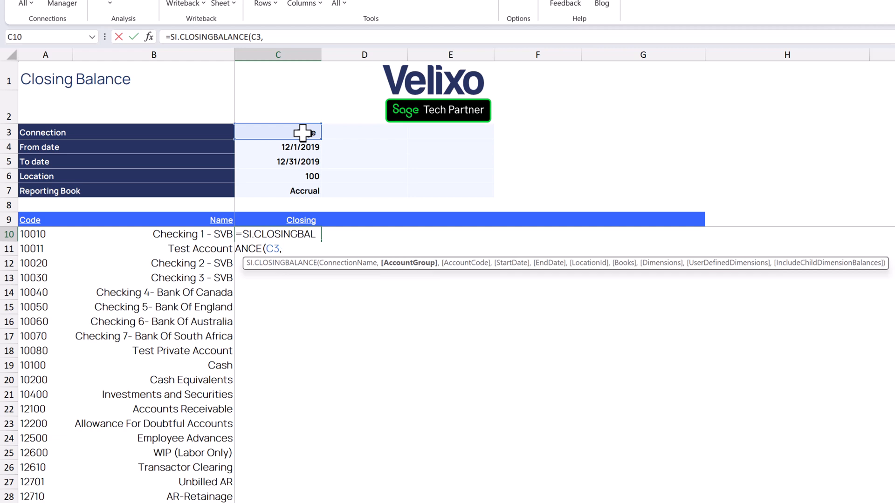
pyautogui.write(',')
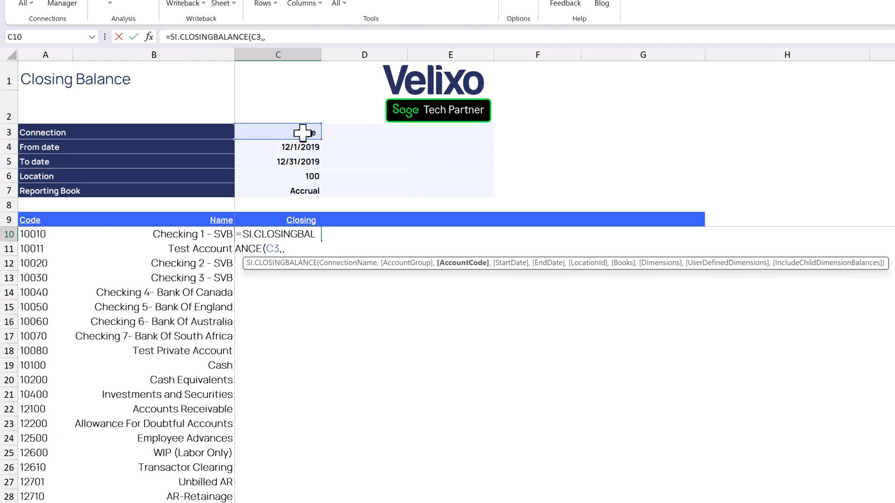
pyautogui.click(32, 233)
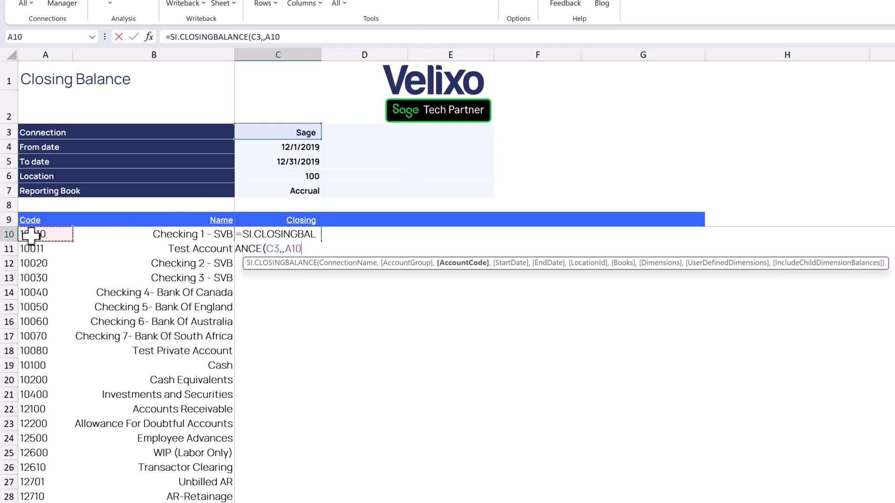
pyautogui.write('#')
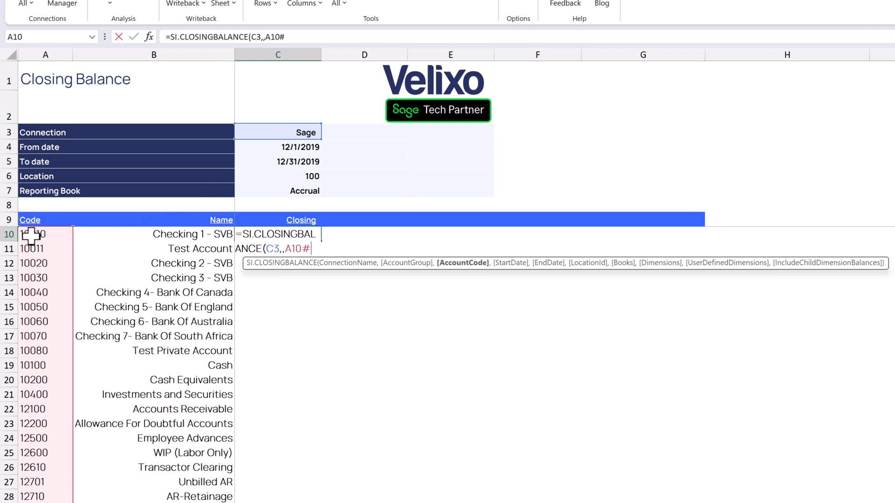
pyautogui.write(',')
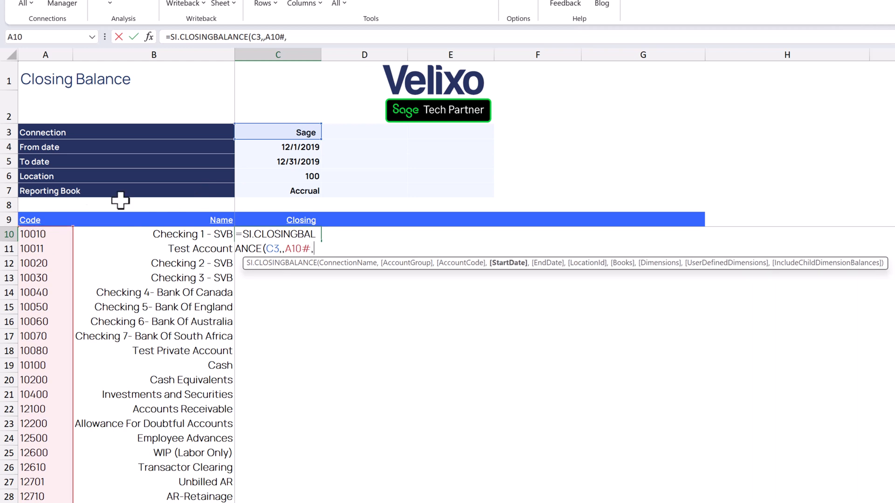
pyautogui.click(278, 147)
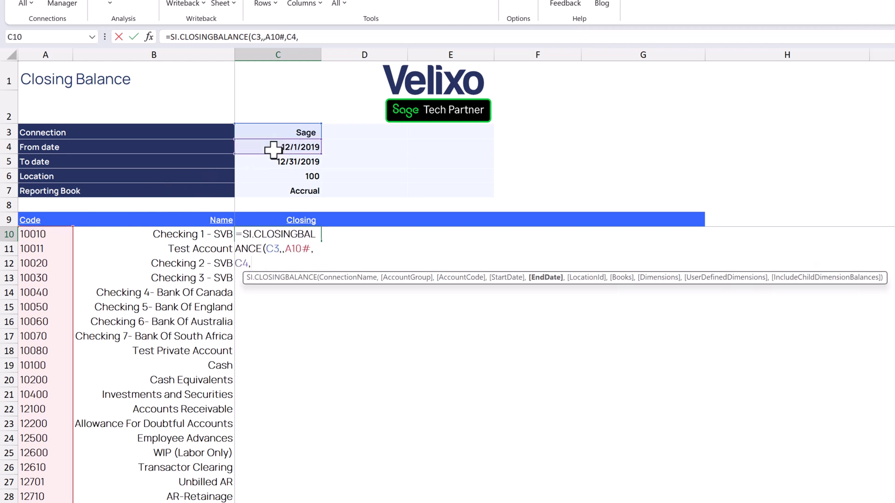
pyautogui.click(278, 161)
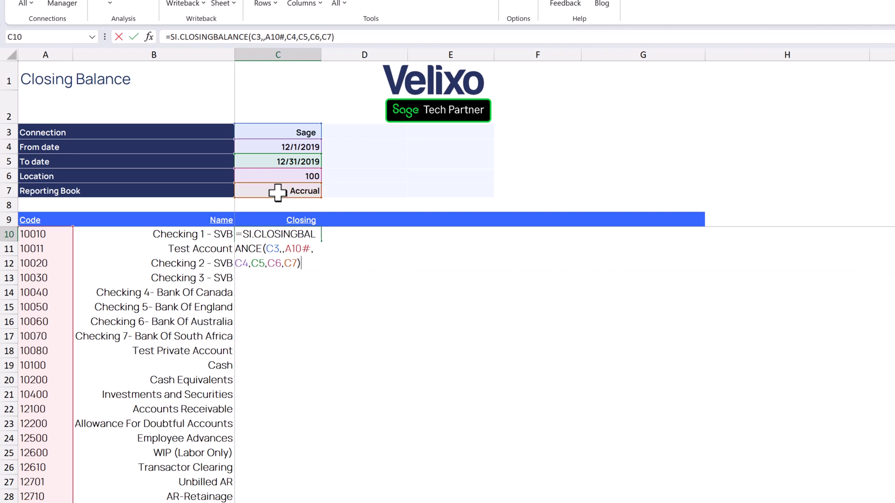
pyautogui.press('Return')
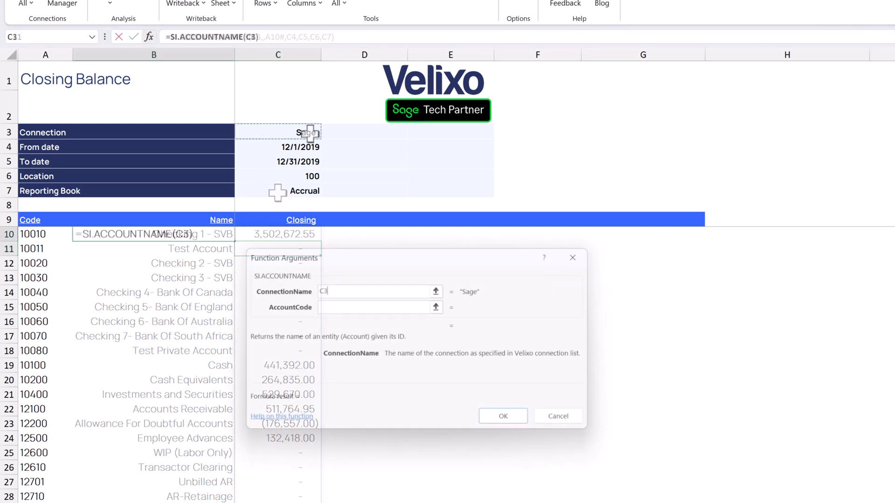
pyautogui.click(371, 307)
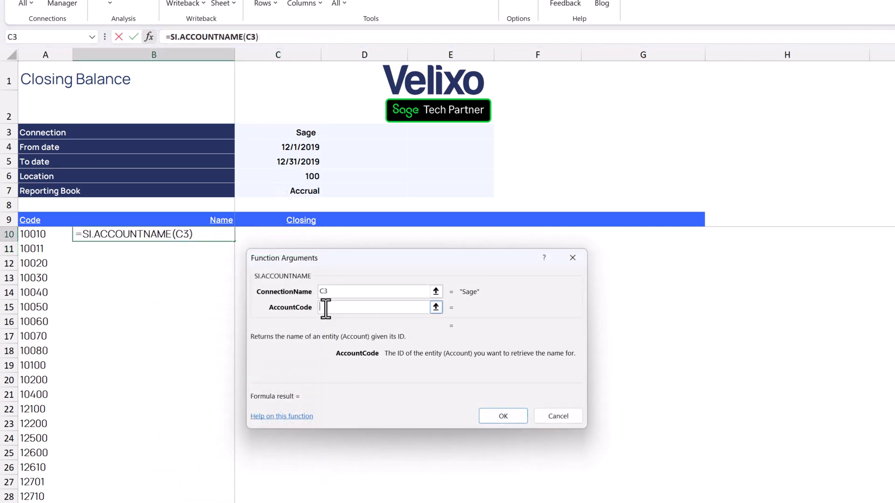
pyautogui.click(501, 416)
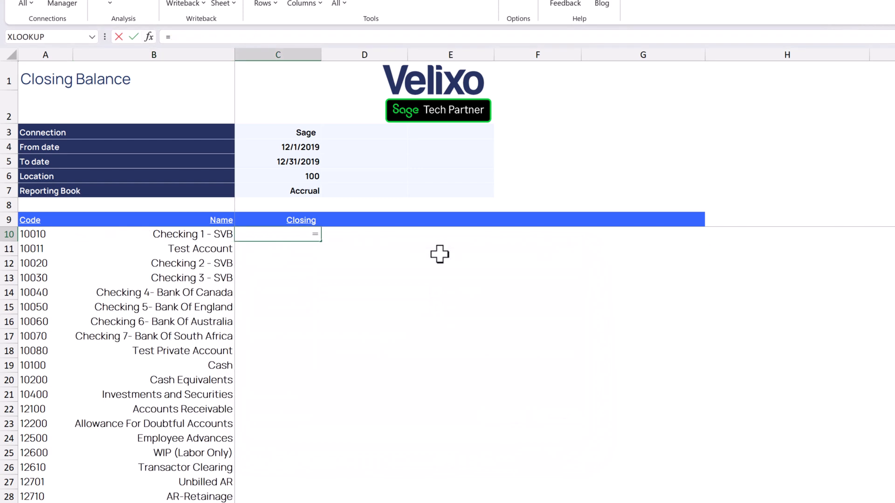
pyautogui.write('clos')
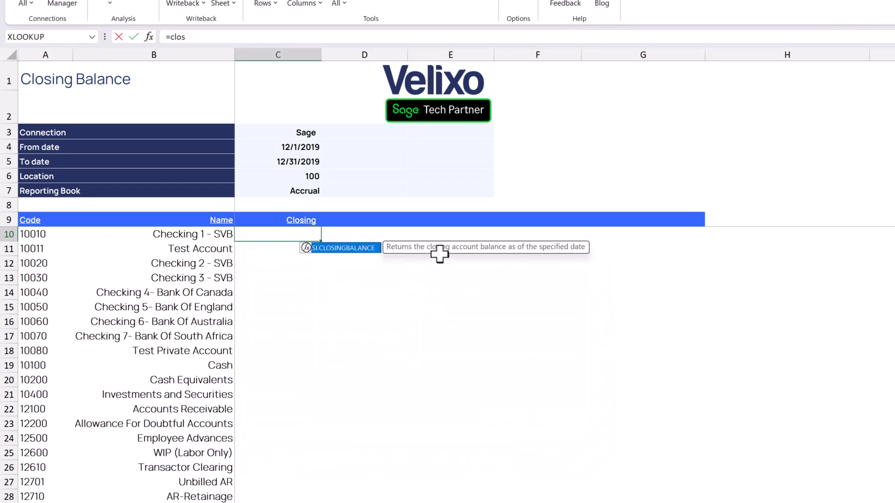
pyautogui.press('Return')
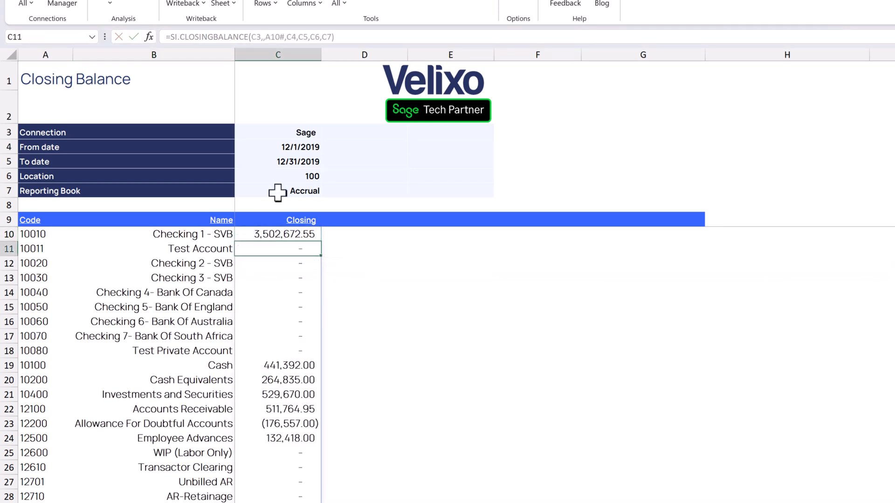